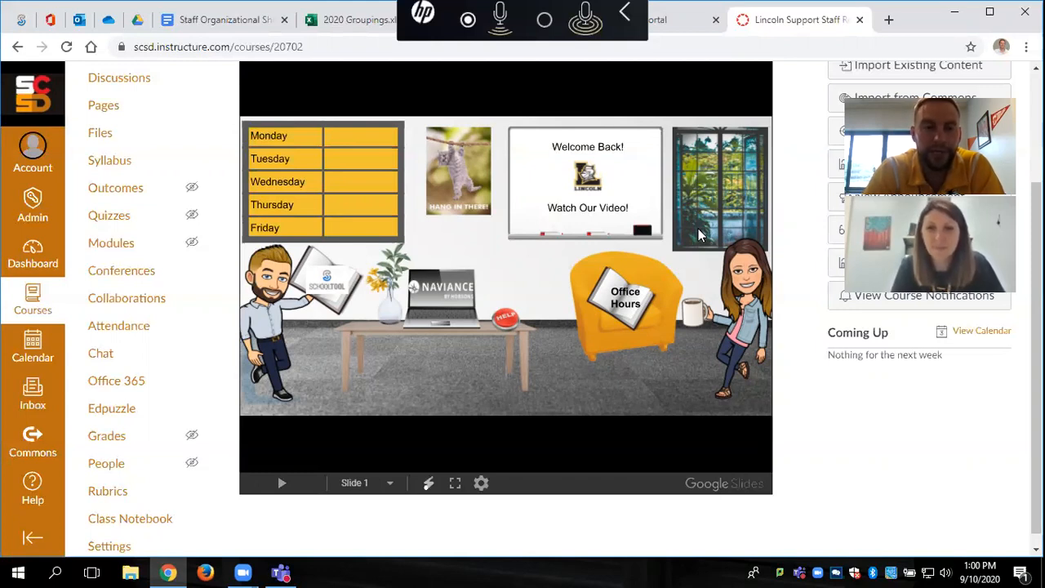
mouse_move(670, 238)
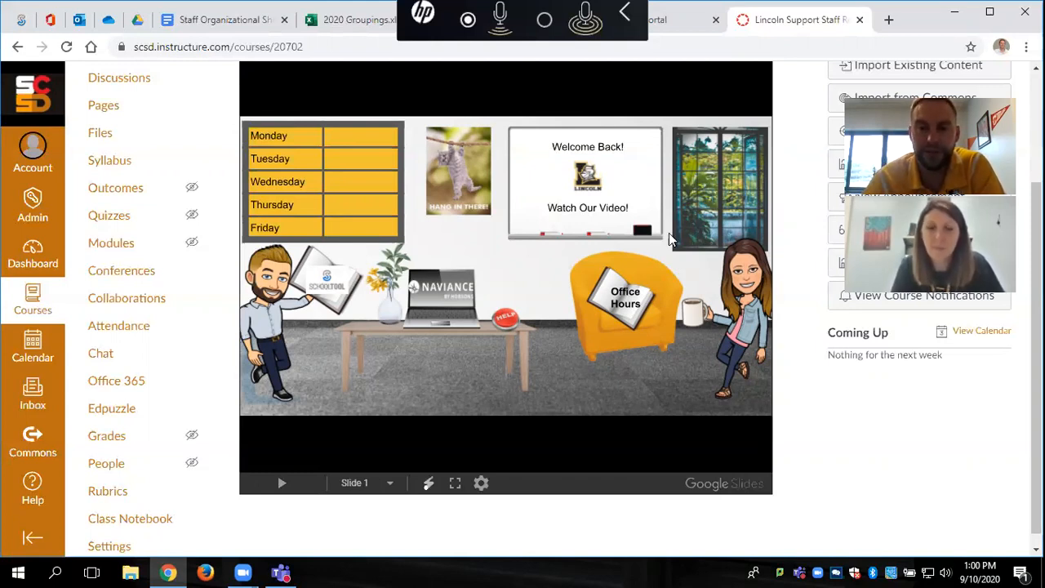
mouse_move(572, 372)
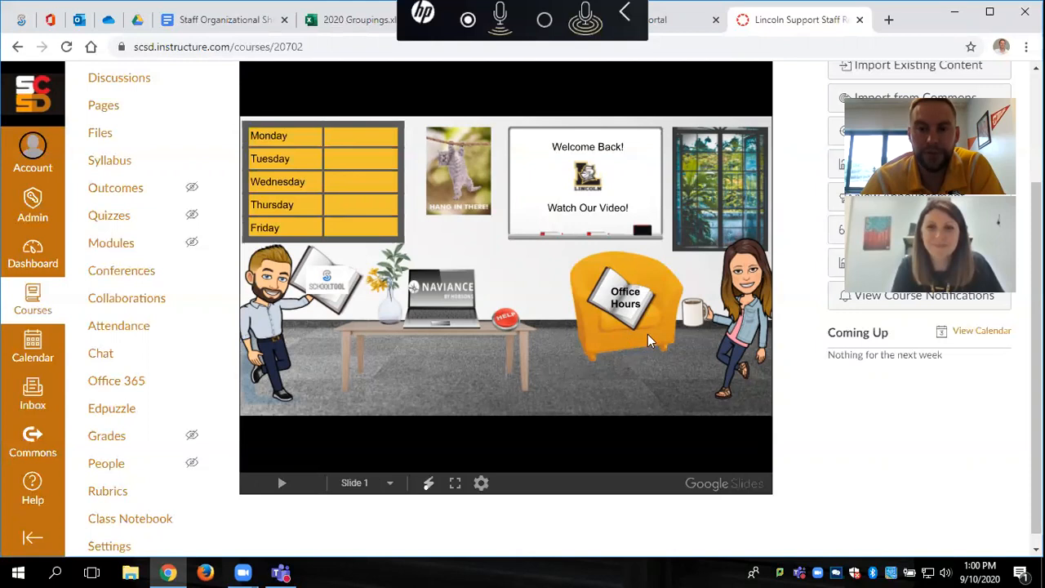
mouse_move(624, 369)
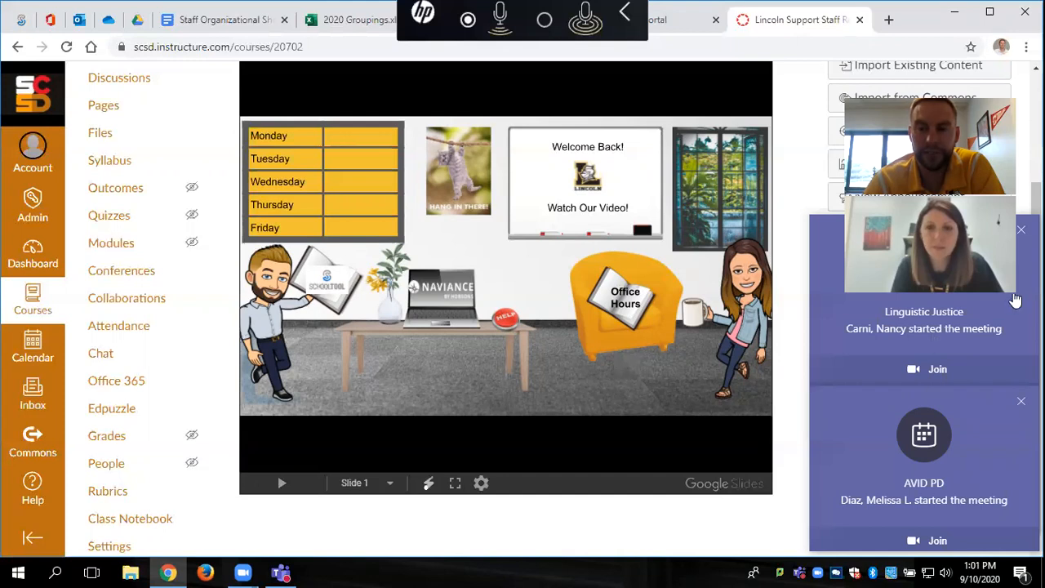
mouse_move(1015, 379)
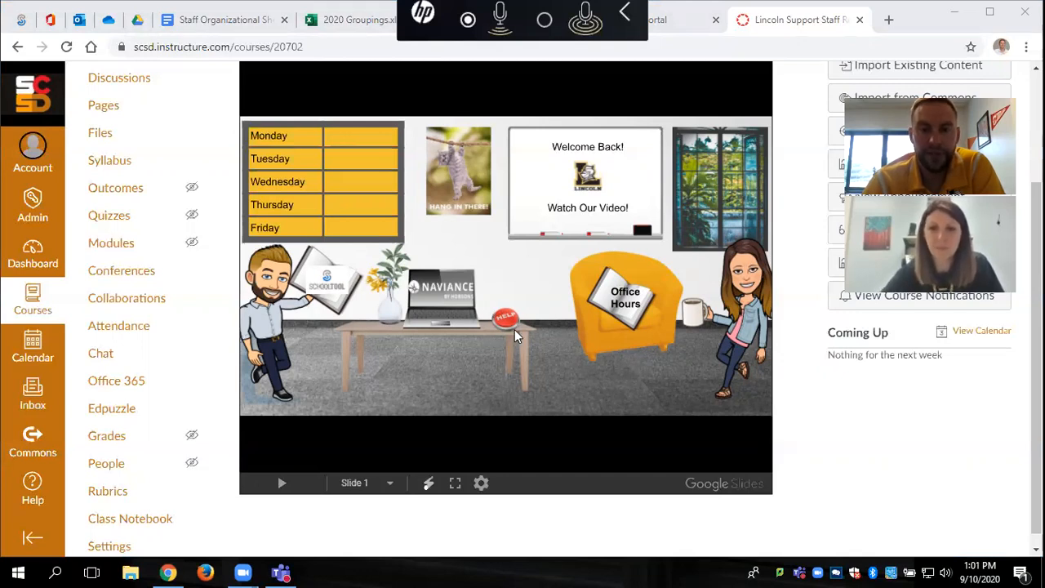
mouse_move(521, 314)
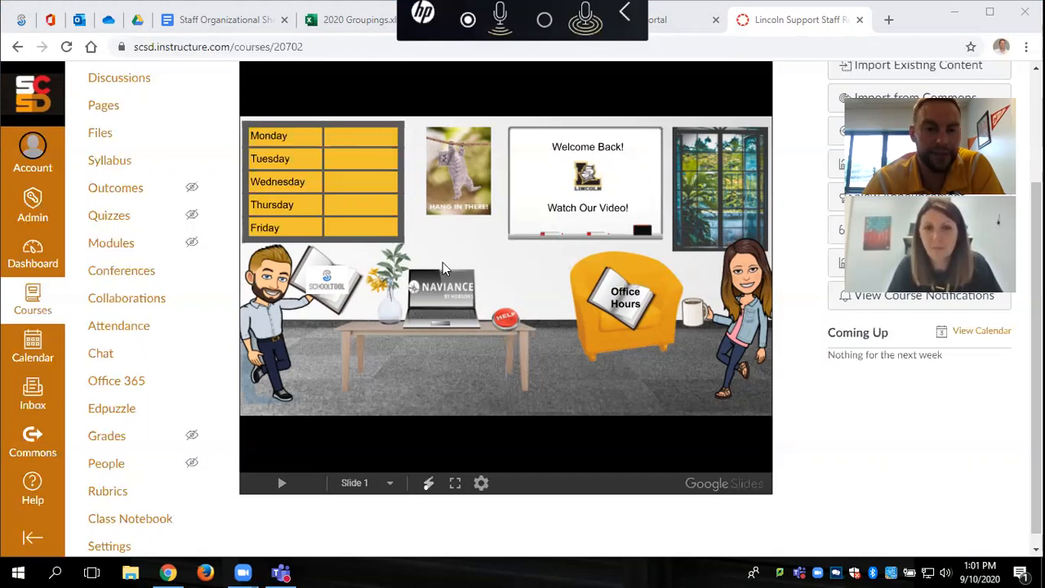
mouse_move(316, 263)
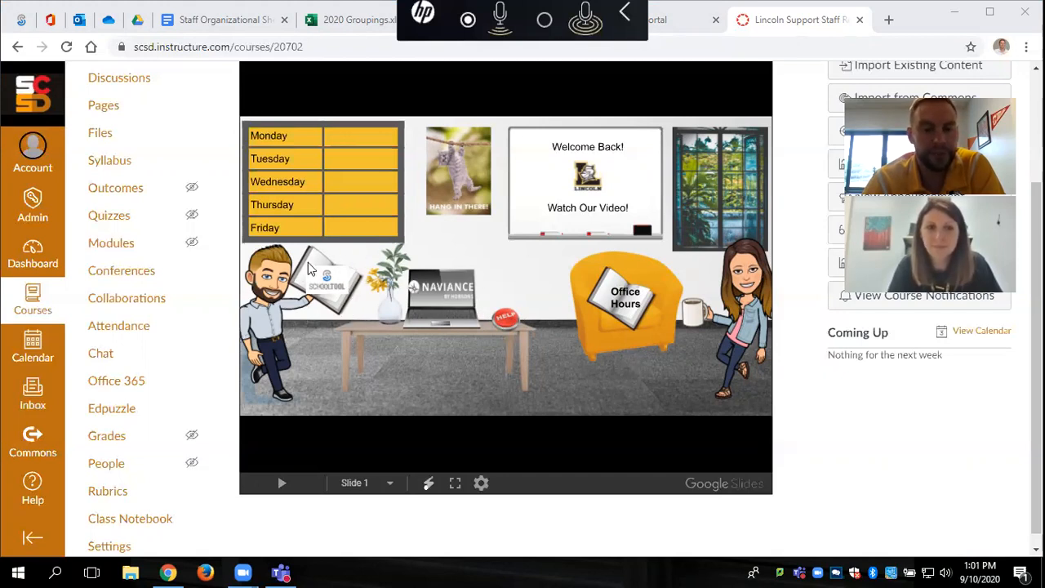
mouse_move(344, 199)
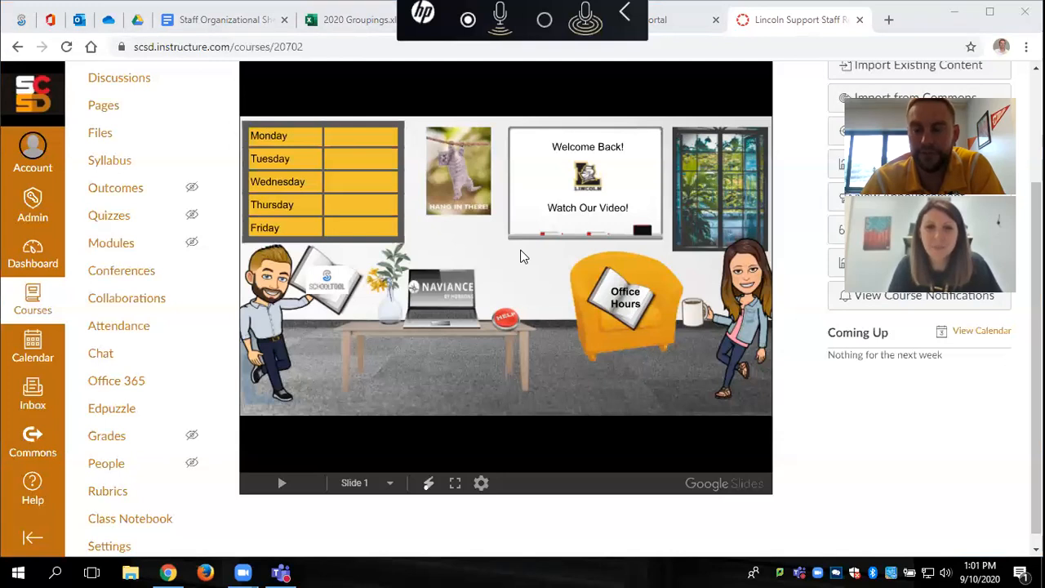
mouse_move(493, 307)
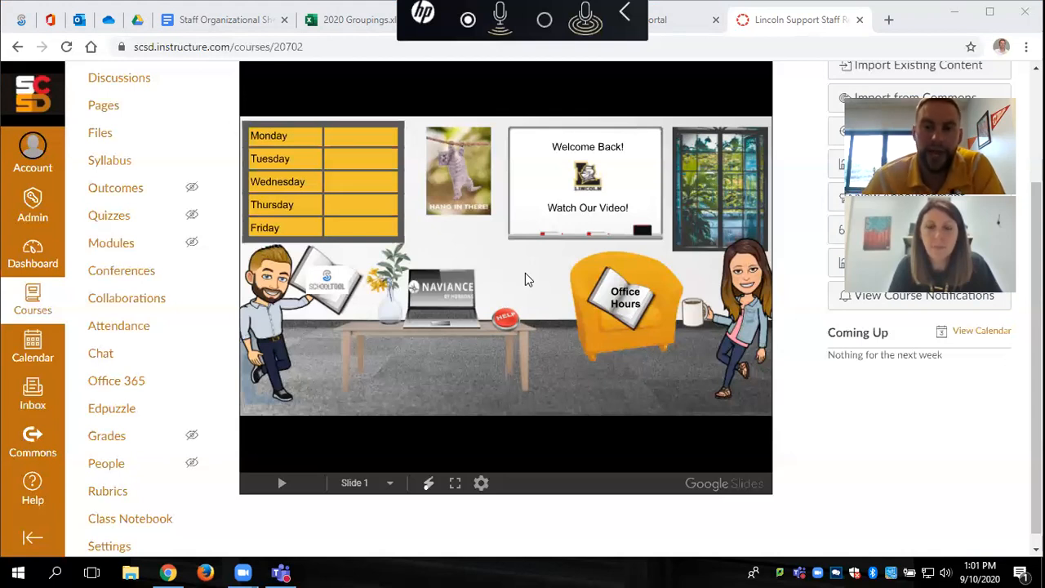
mouse_move(471, 269)
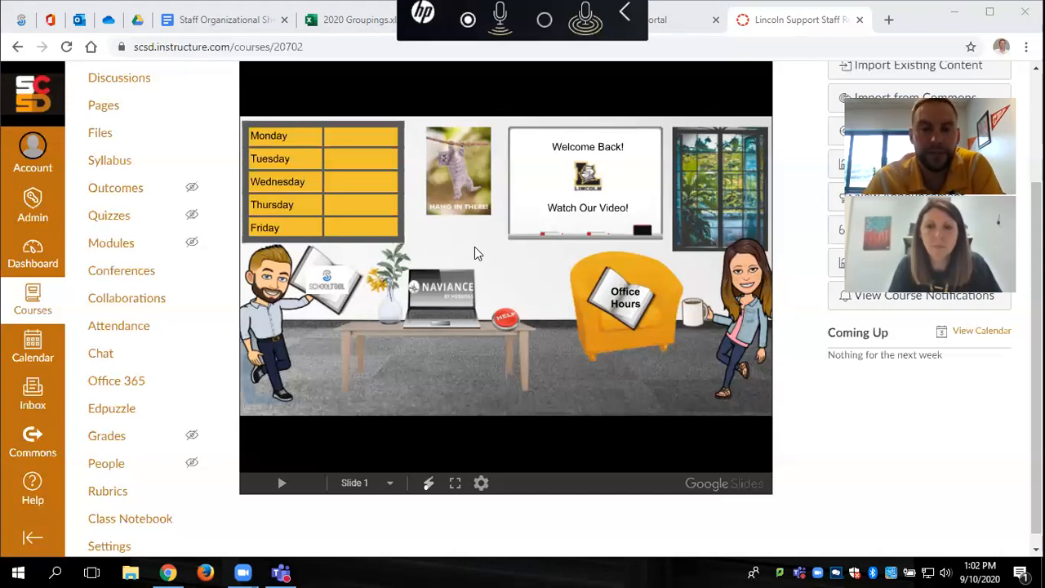
mouse_move(412, 275)
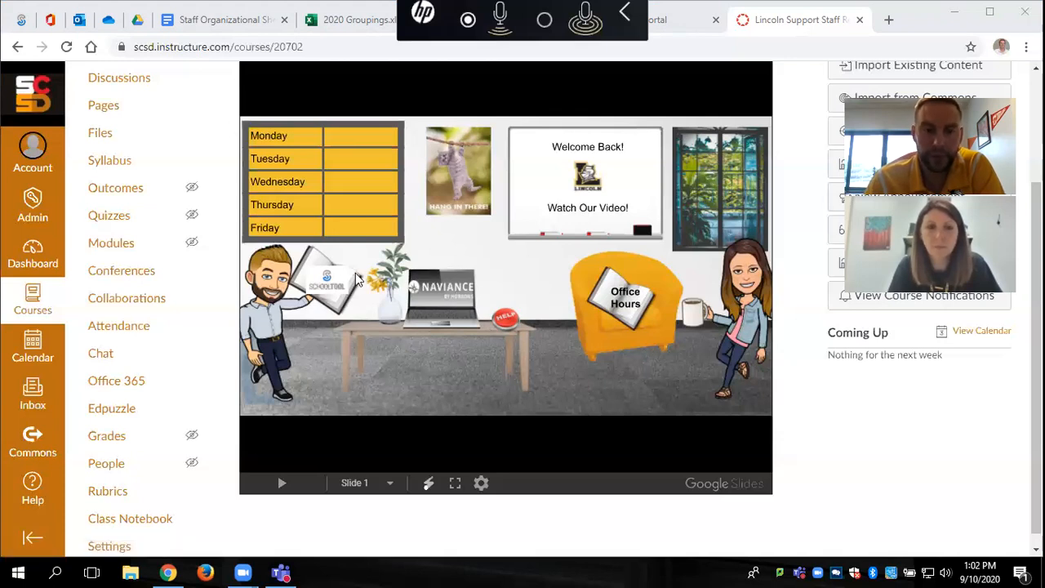
mouse_move(395, 306)
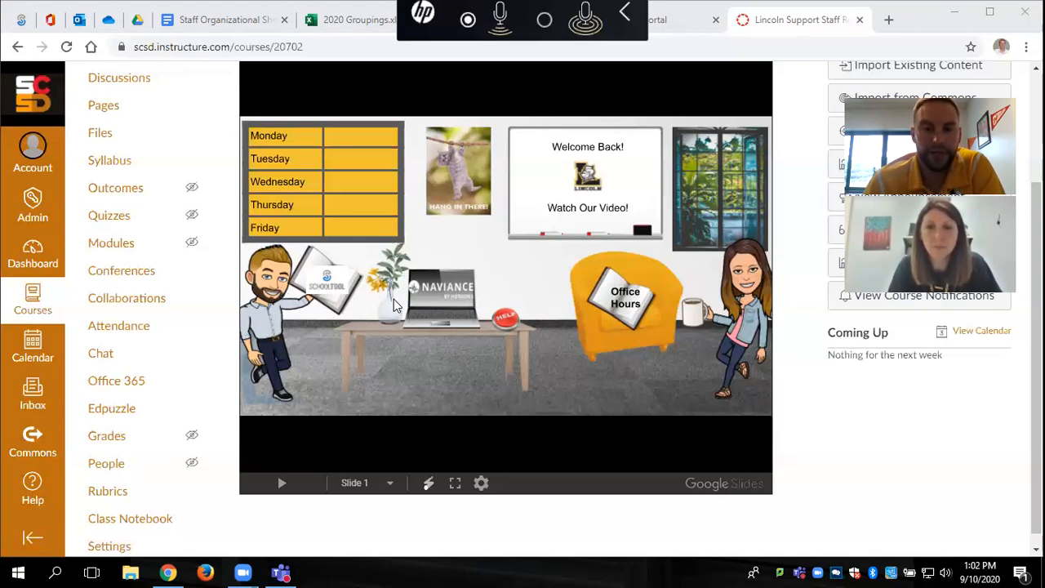
mouse_move(310, 275)
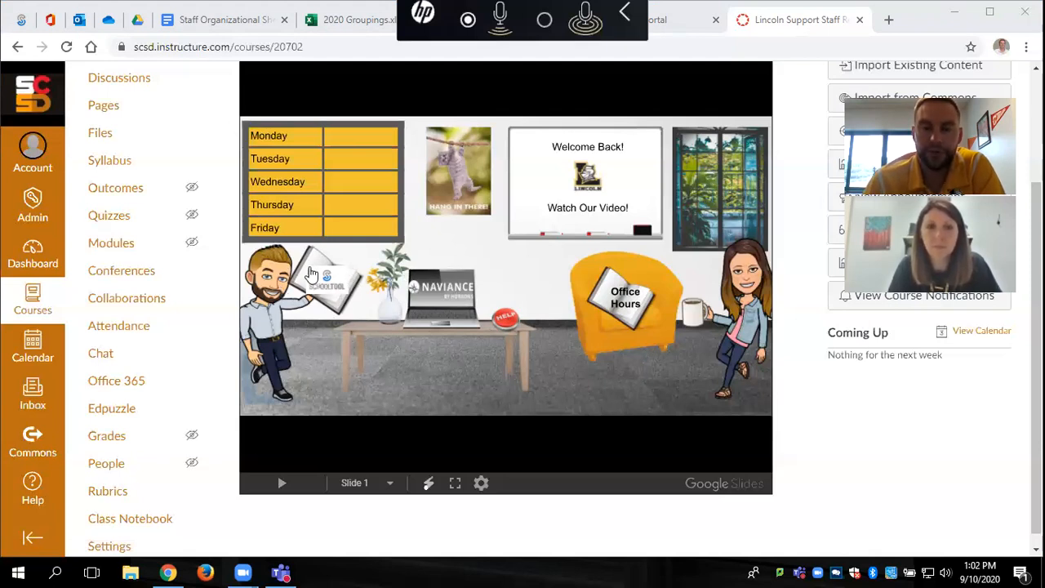
mouse_move(447, 312)
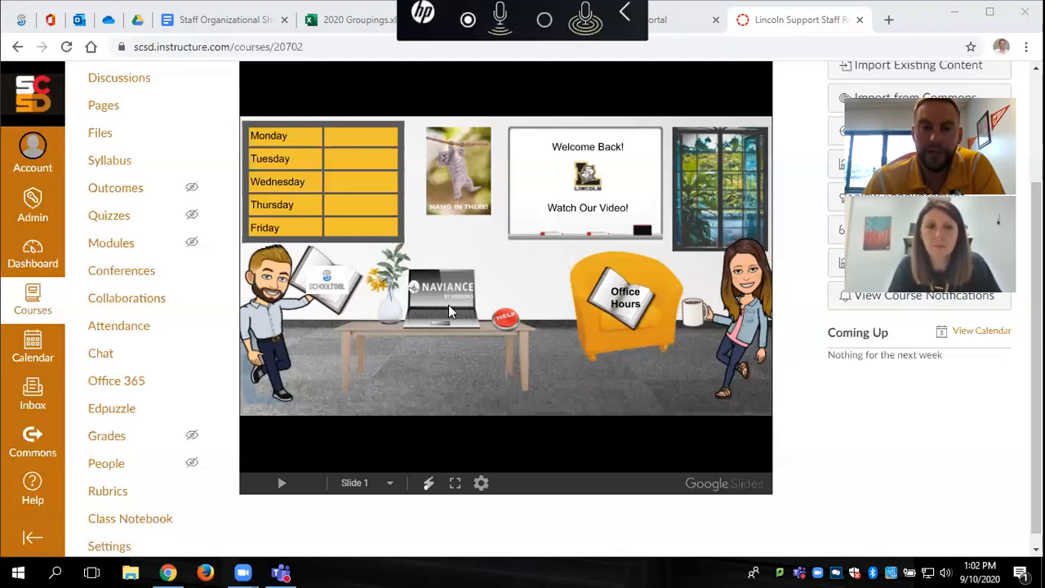
mouse_move(539, 317)
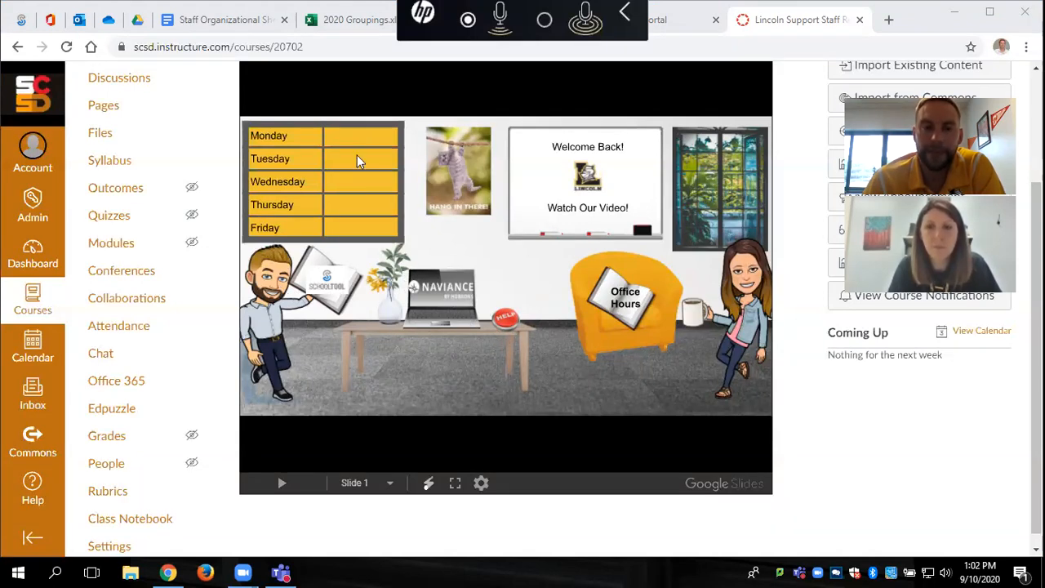
mouse_move(294, 248)
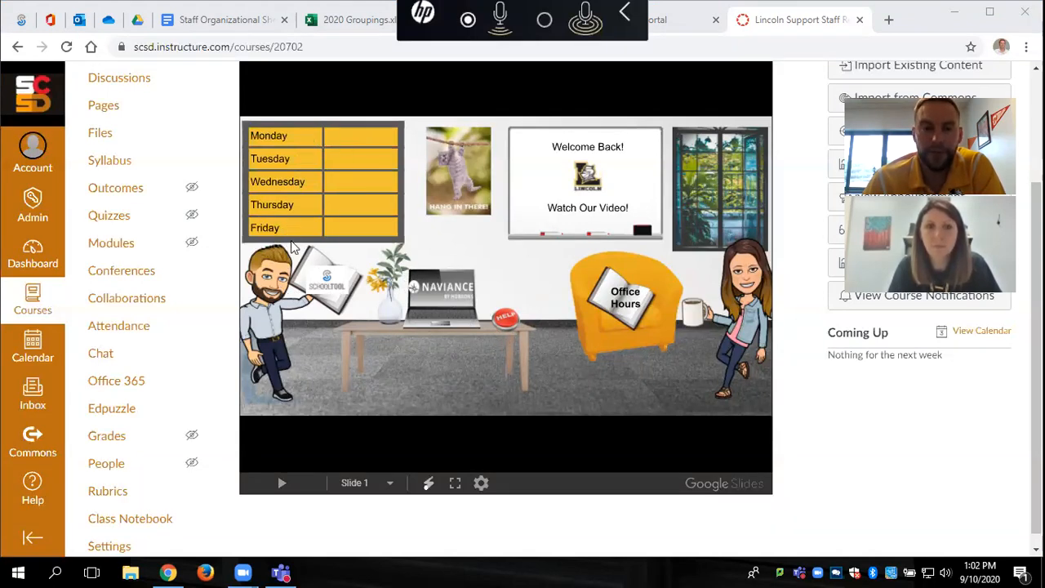
mouse_move(392, 319)
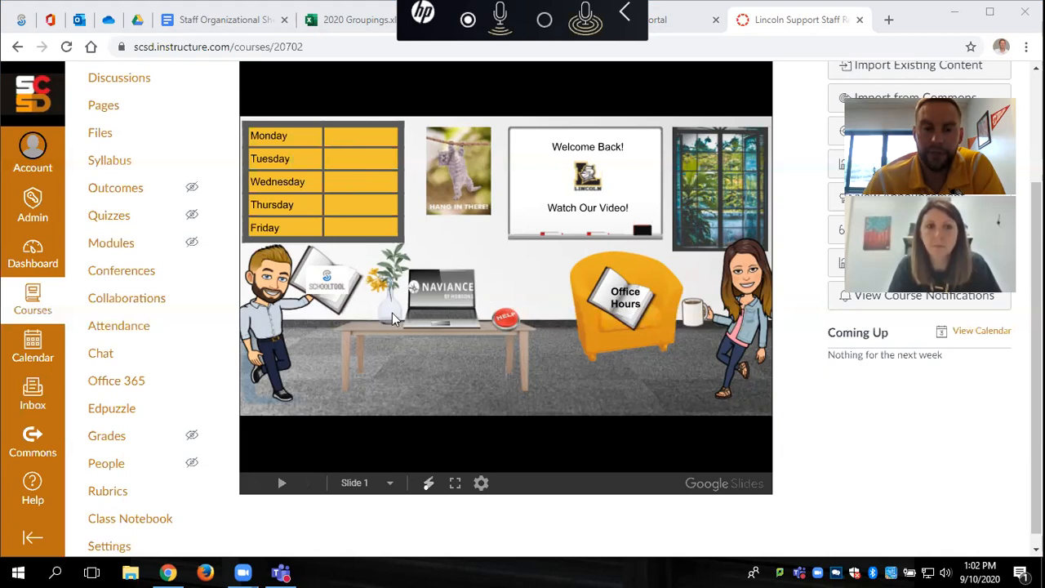
mouse_move(356, 134)
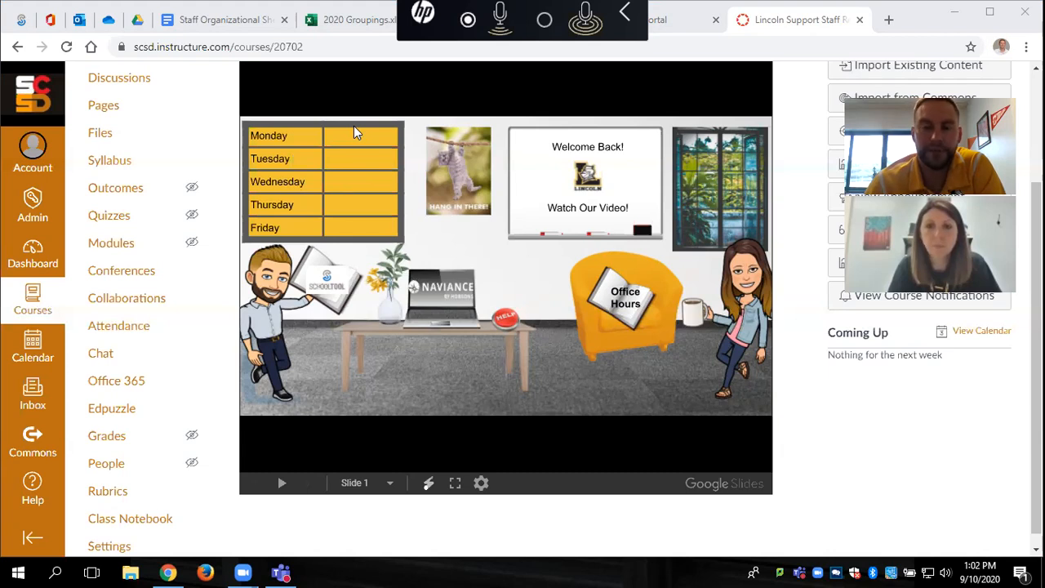
mouse_move(346, 189)
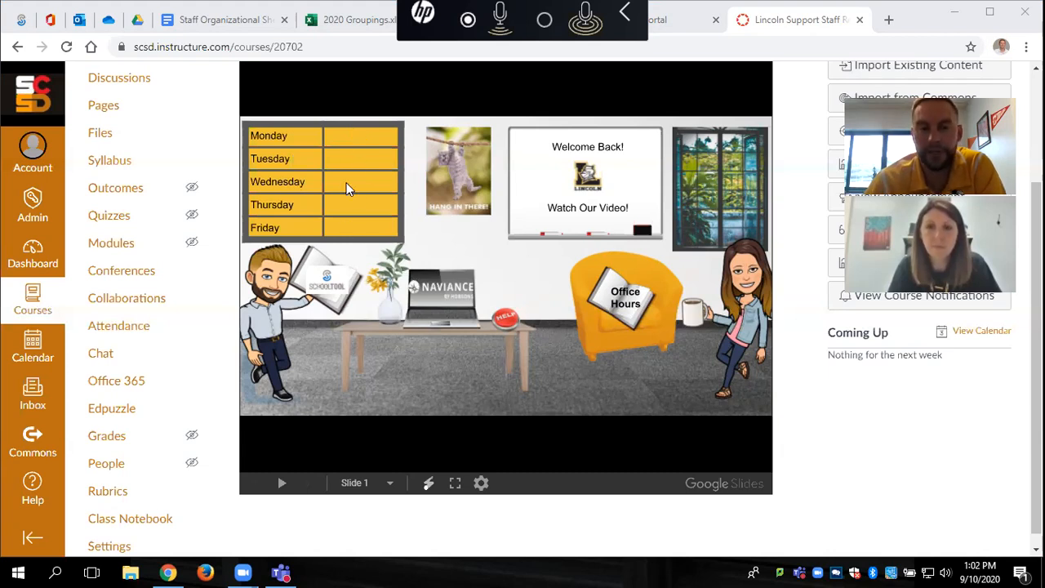
mouse_move(351, 274)
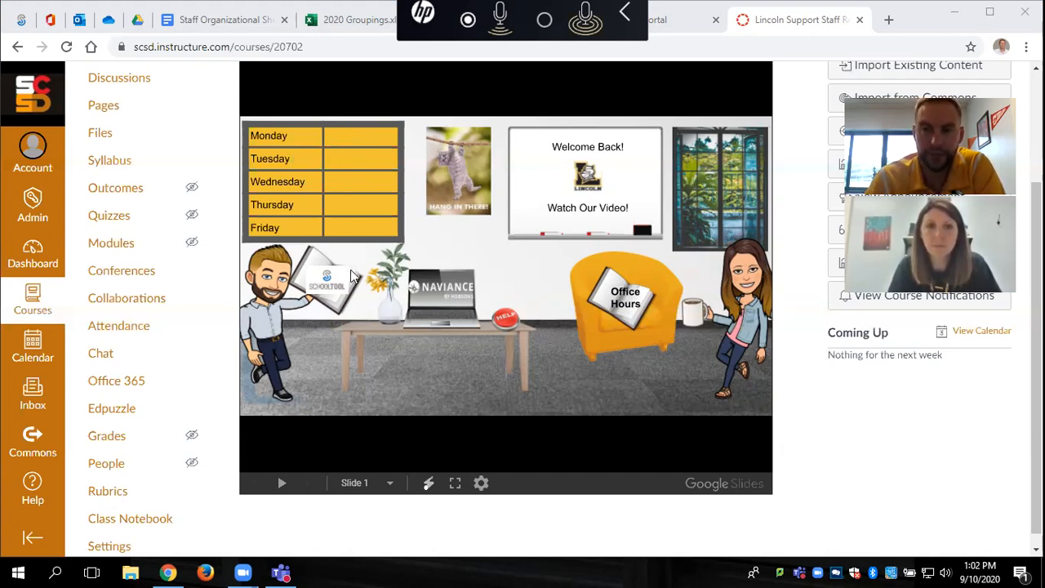
mouse_move(444, 274)
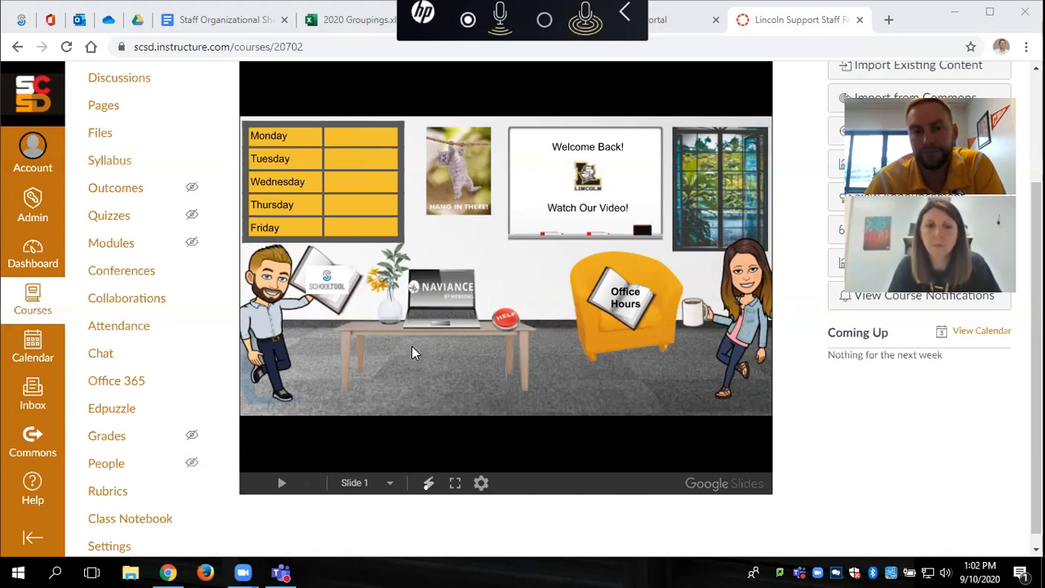
mouse_move(454, 259)
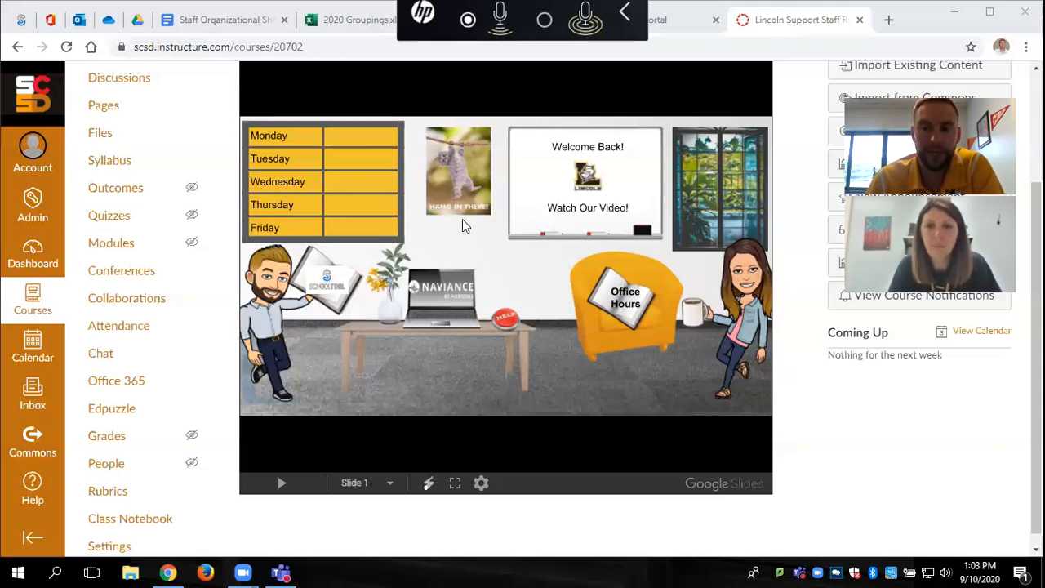
mouse_move(425, 125)
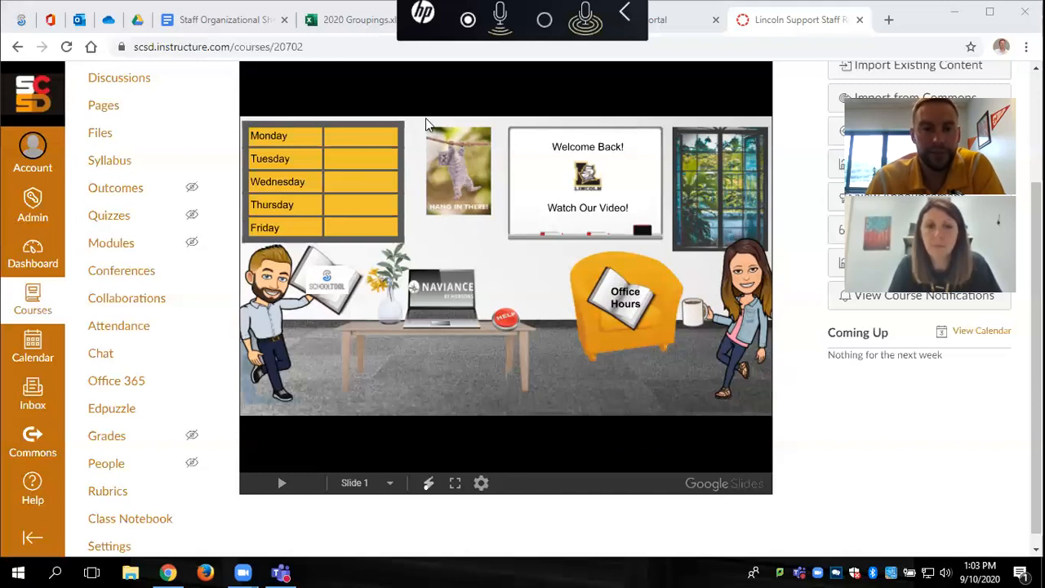
mouse_move(434, 245)
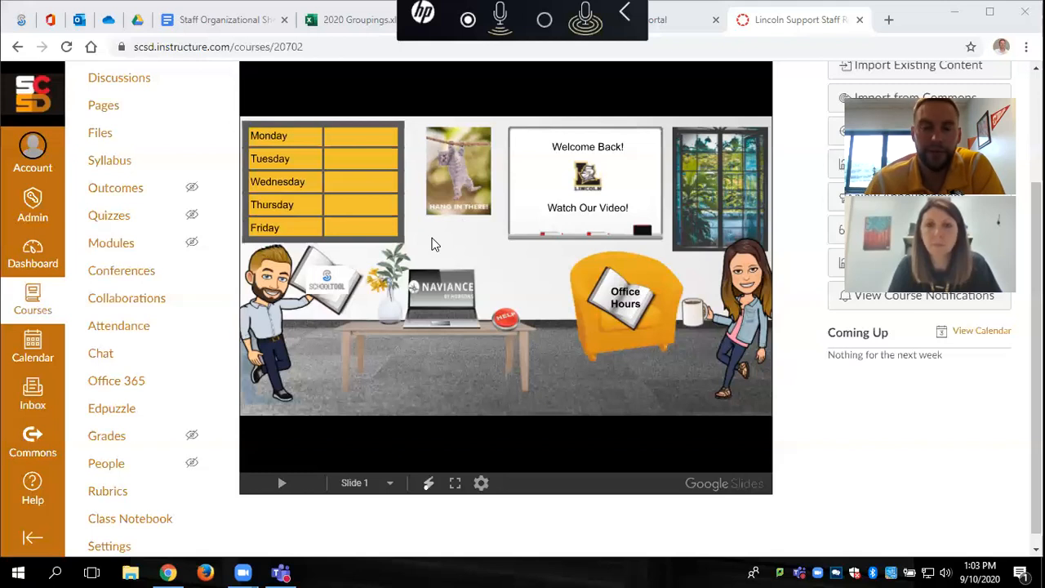
mouse_move(519, 193)
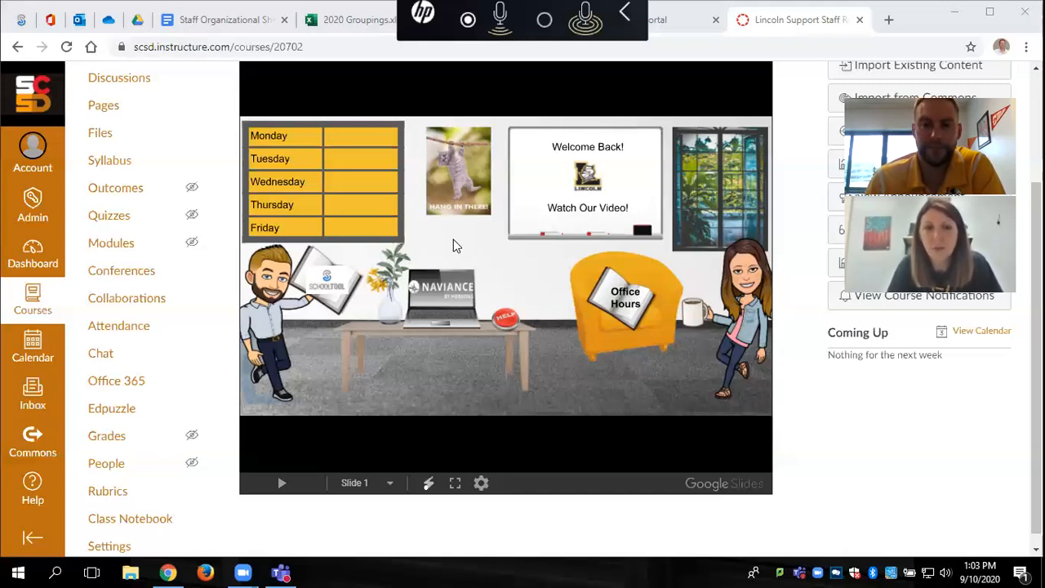
mouse_move(448, 423)
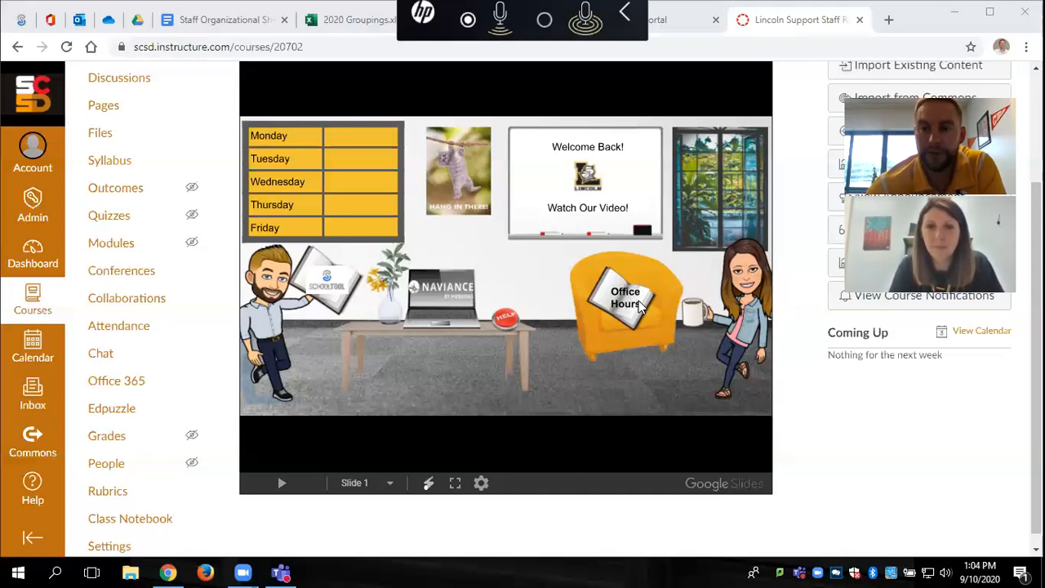
mouse_move(656, 297)
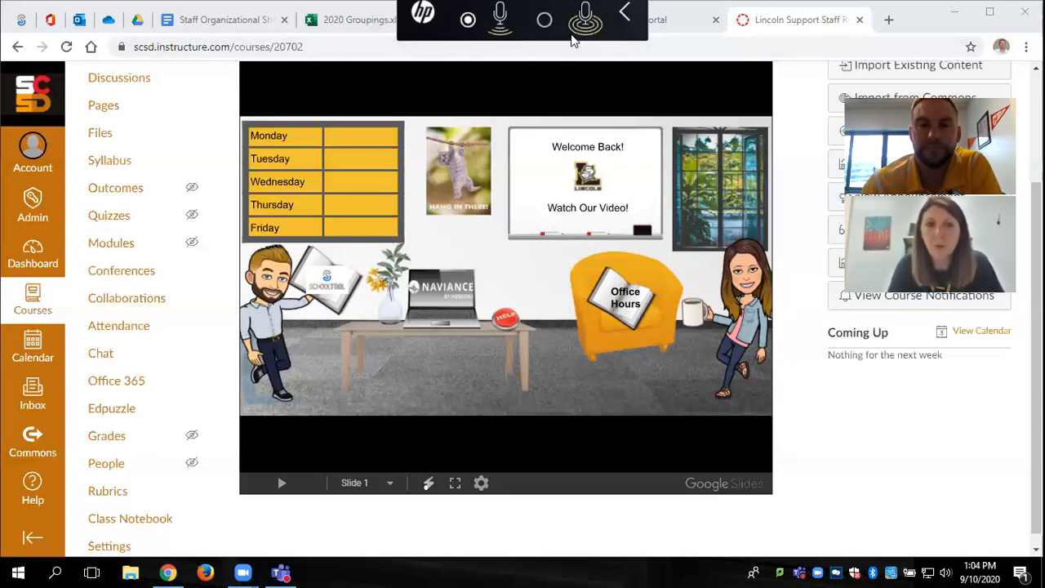
mouse_move(585, 19)
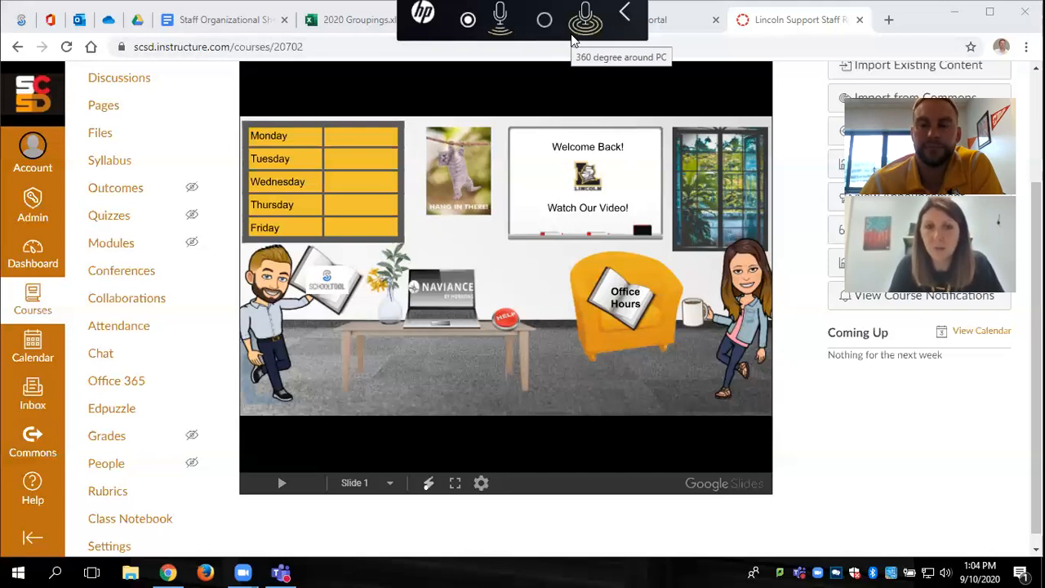